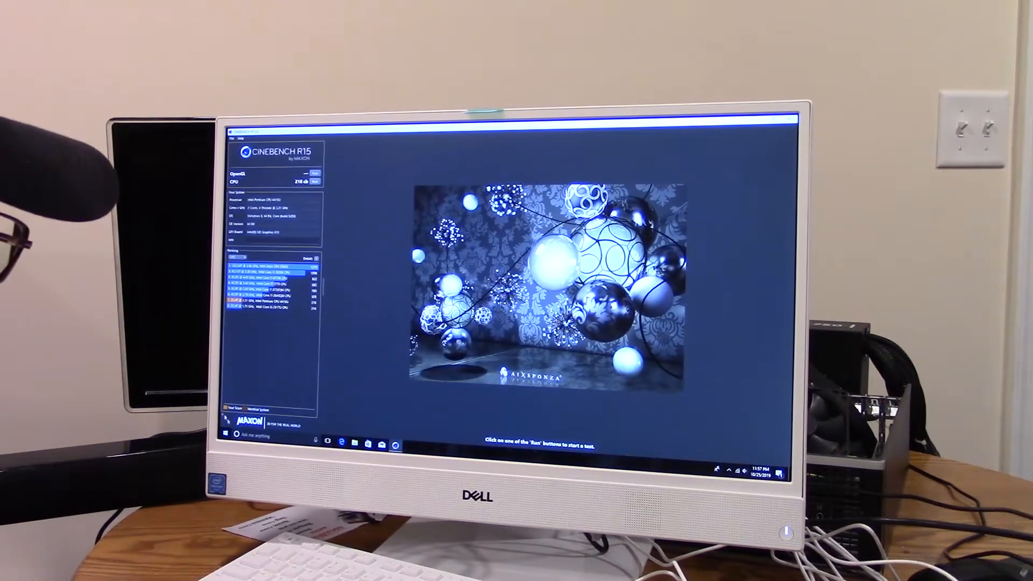
- Browse the Start menu's preinstalled apps, games and promotional tiles, then reopen it over the desktop
{"action": "left_click", "coordinate": [227, 443]}
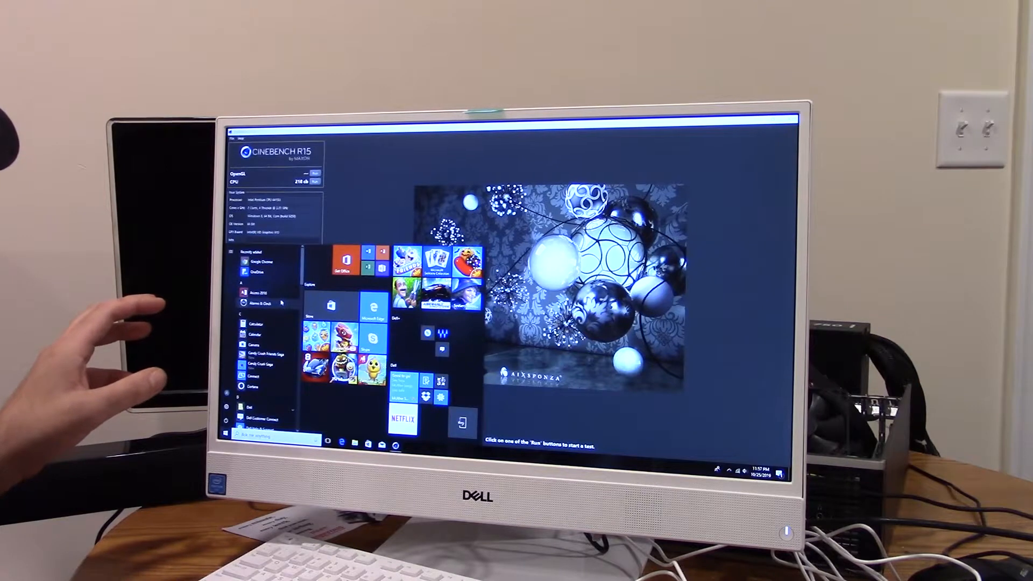
{"action": "scroll", "scroll_direction": "down", "scroll_amount": 3}
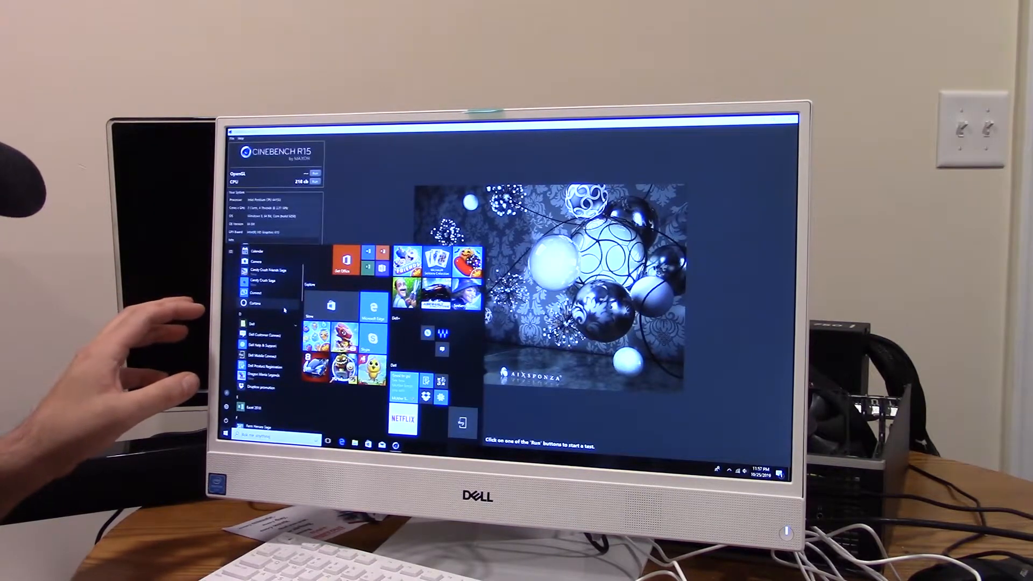
{"action": "scroll", "scroll_direction": "down", "scroll_amount": 3}
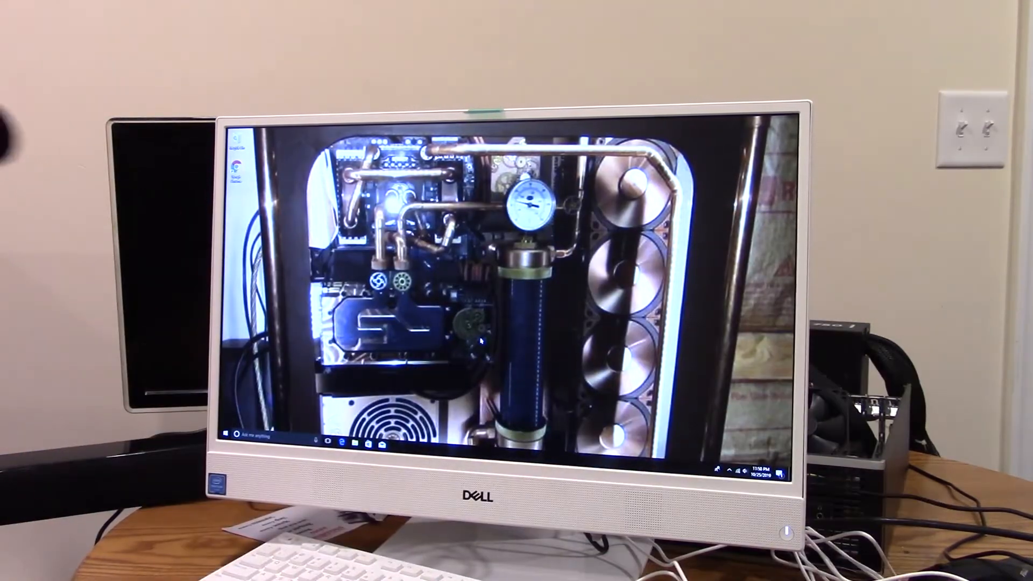
{"action": "left_click", "coordinate": [230, 435]}
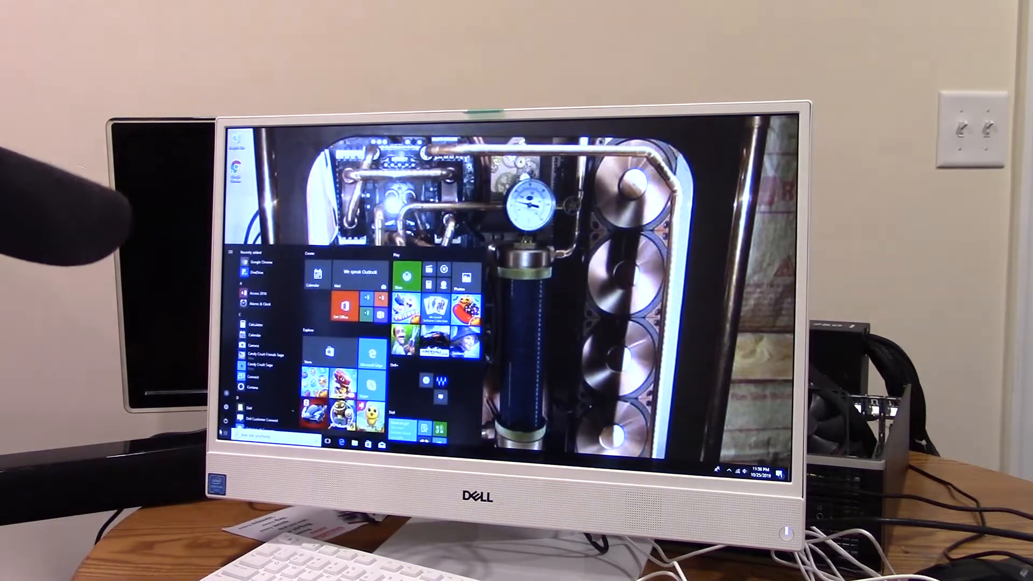